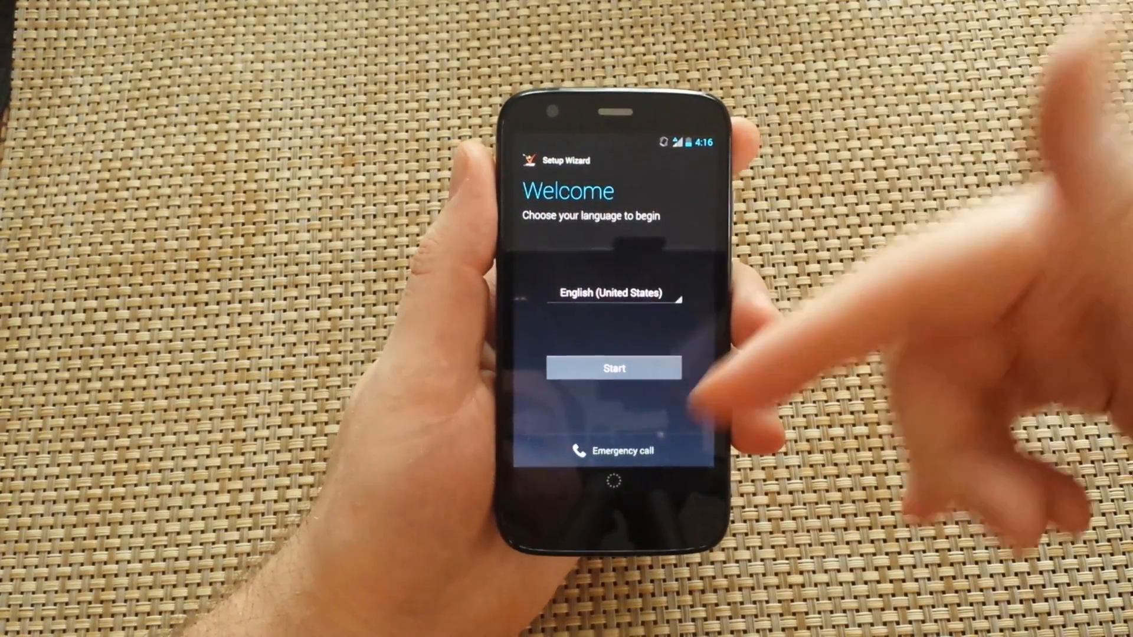
# Step: Begin setup in English (United States) and accept the privacy notice to continue
pyautogui.click(614, 369)
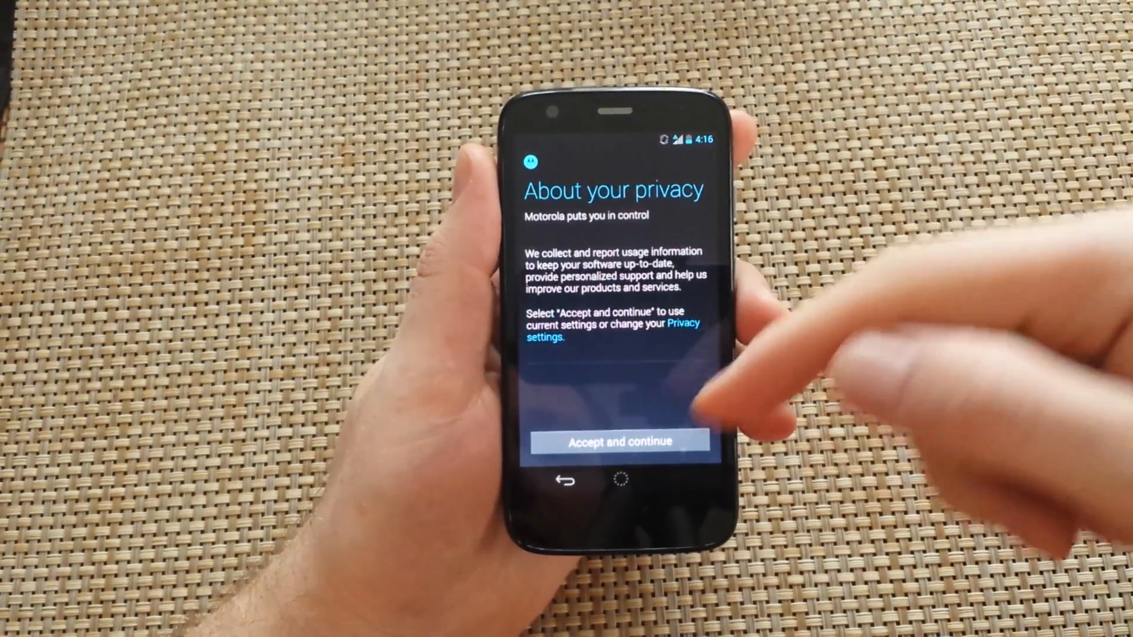
pyautogui.click(617, 441)
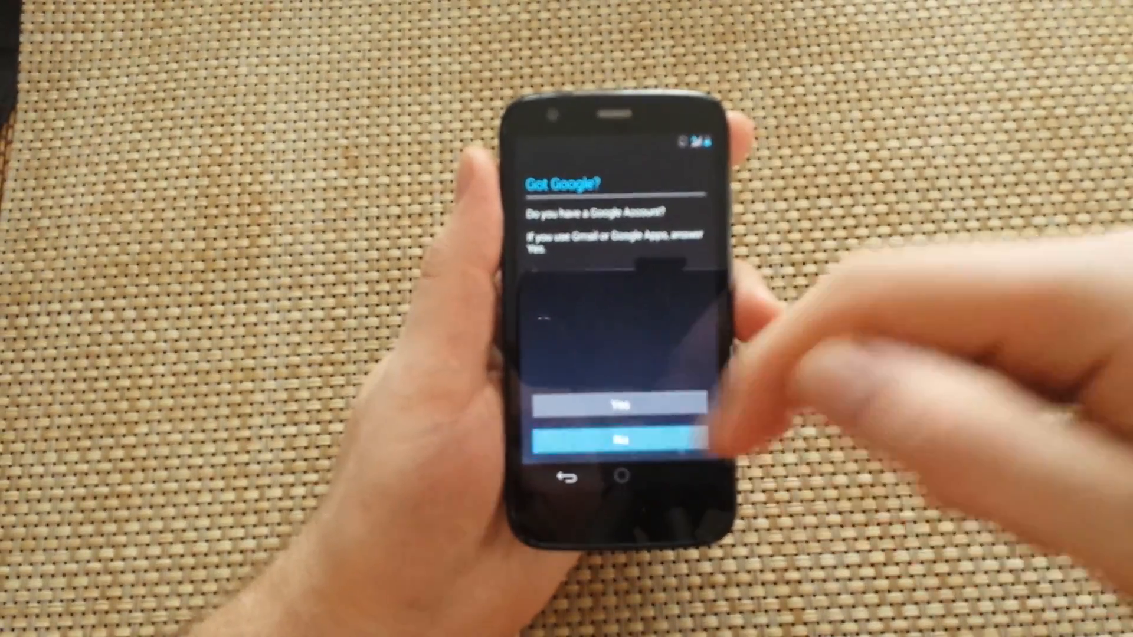
# Step: Answer No to Got Google?, decline Make it Google with Not now, and finish with I'm done
pyautogui.click(625, 439)
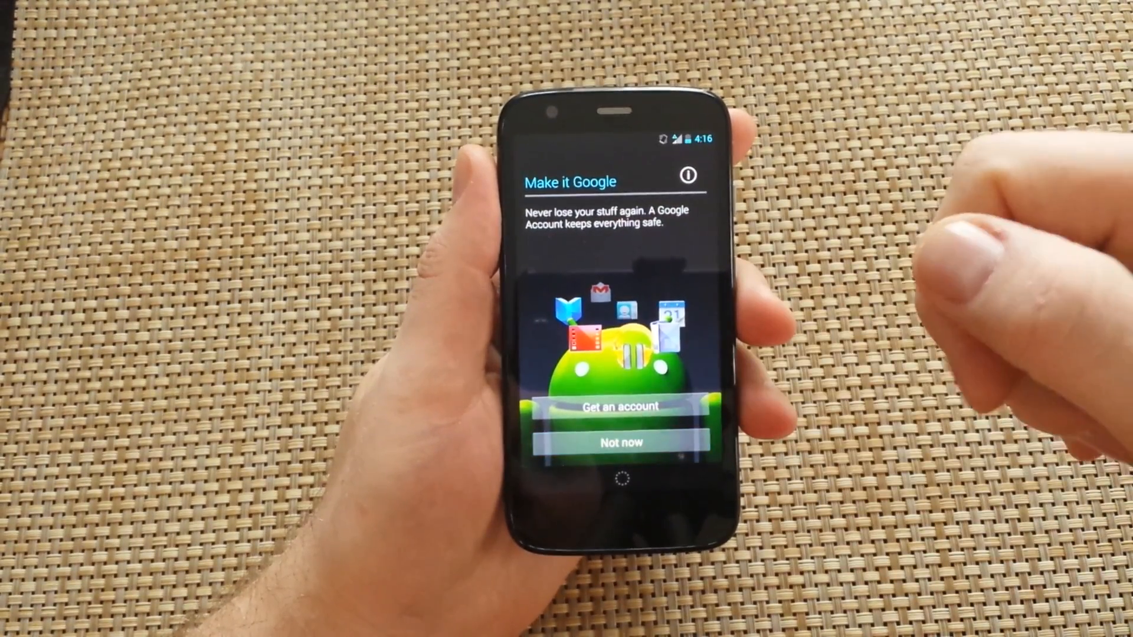
pyautogui.click(620, 443)
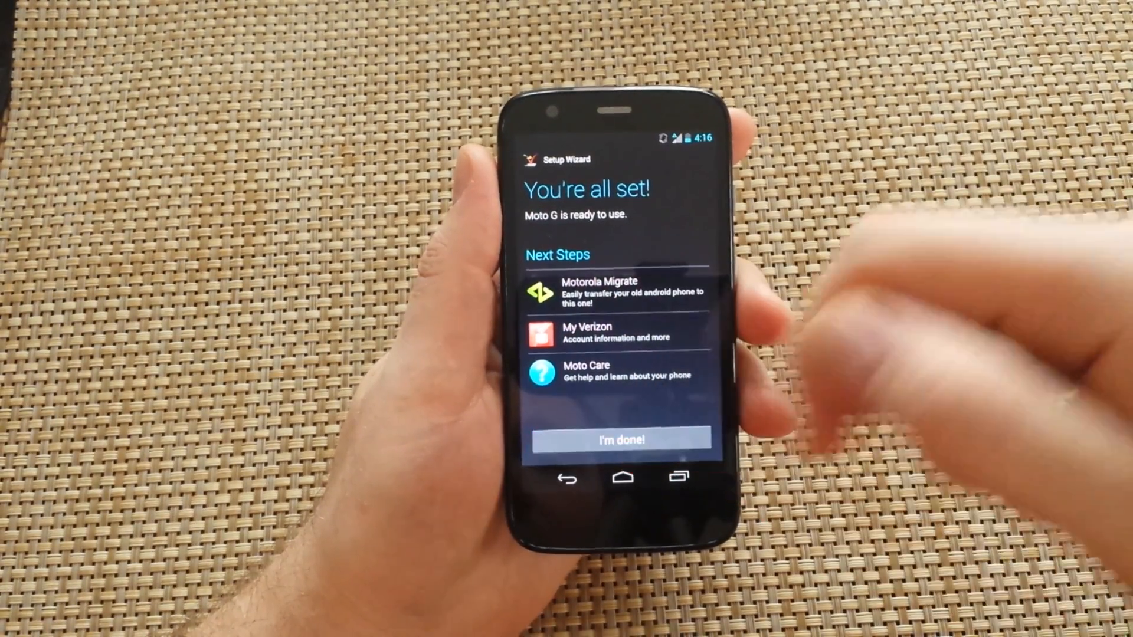
pyautogui.click(620, 439)
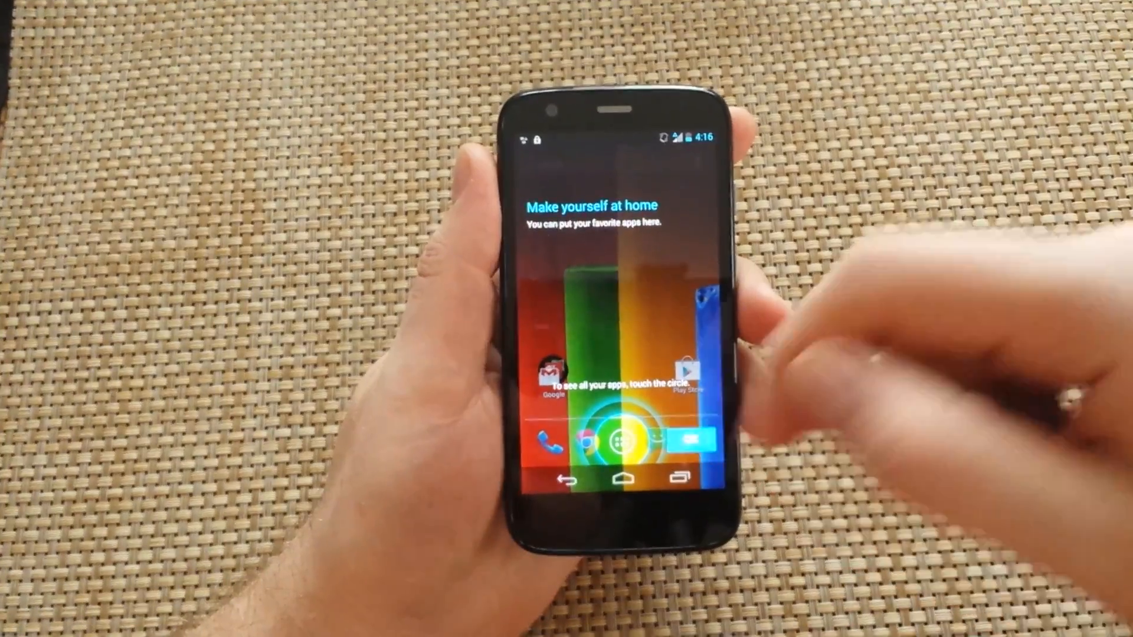
# Step: Show the app drawer of installed apps, then pull down the notification panel with setup and roaming notices
pyautogui.click(616, 444)
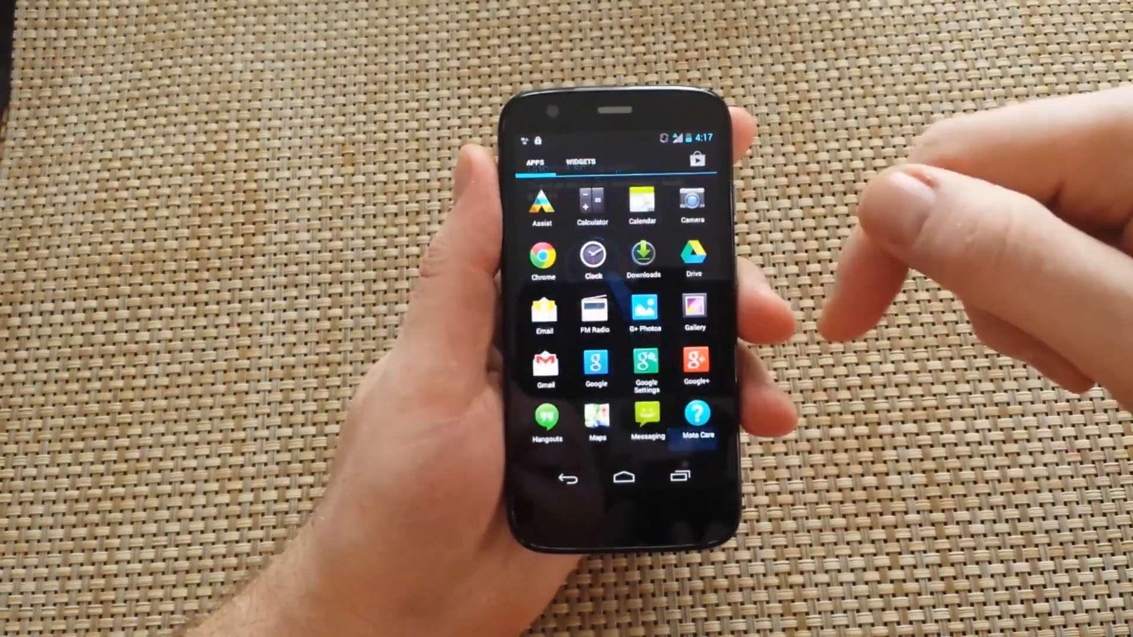
pyautogui.click(578, 161)
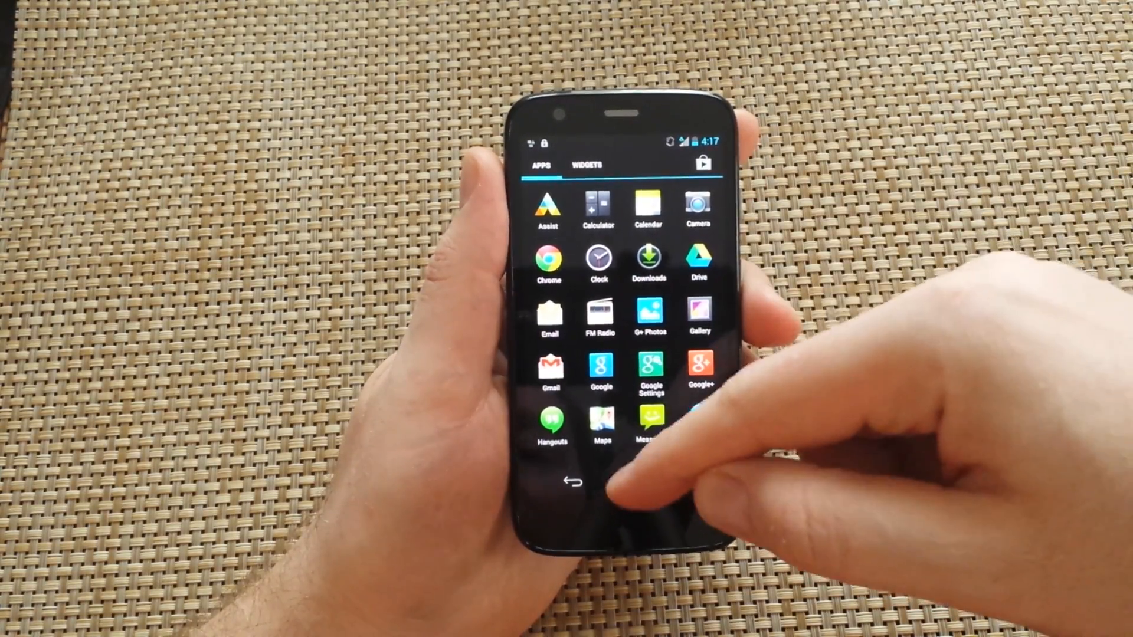
pyautogui.moveTo(629, 141); pyautogui.dragTo(629, 289)
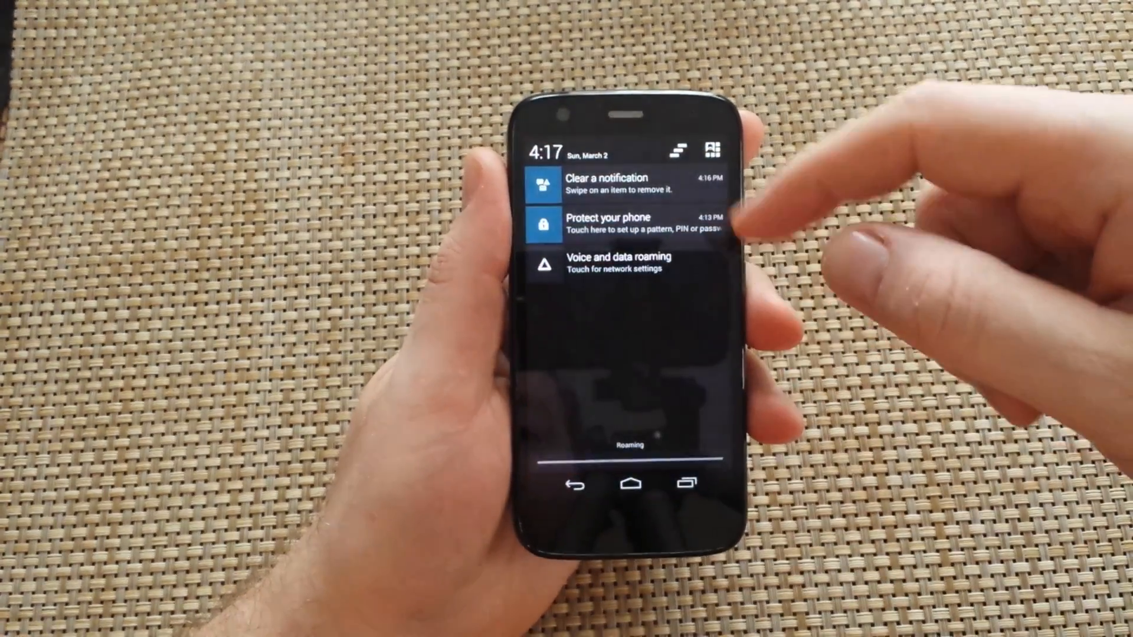